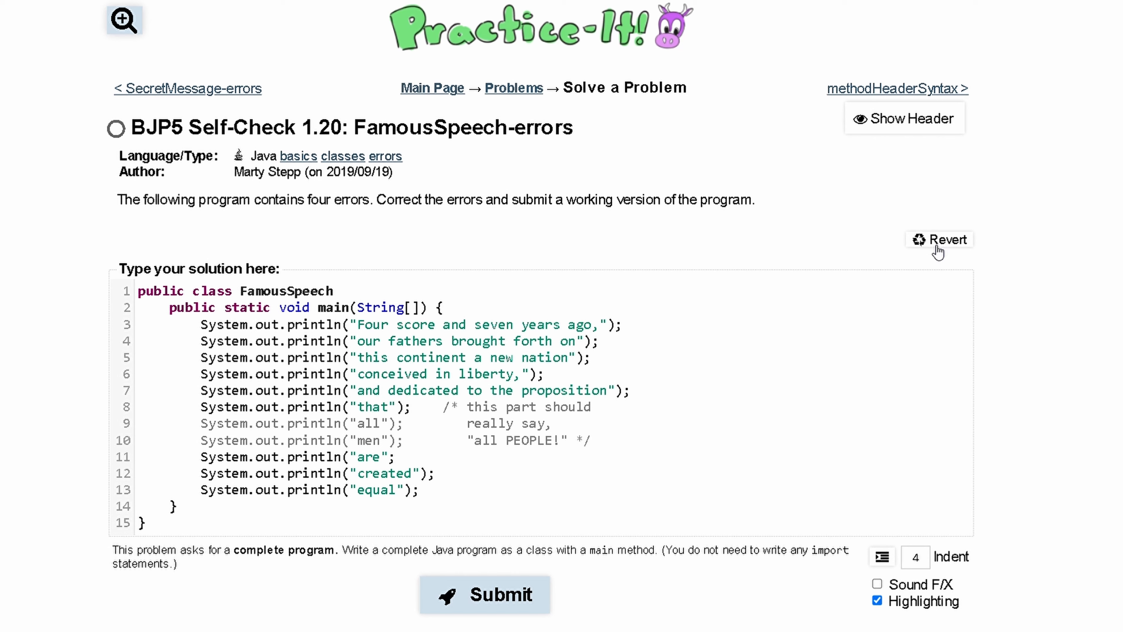
{"action": "mouse_move", "coordinate": [322, 249]}
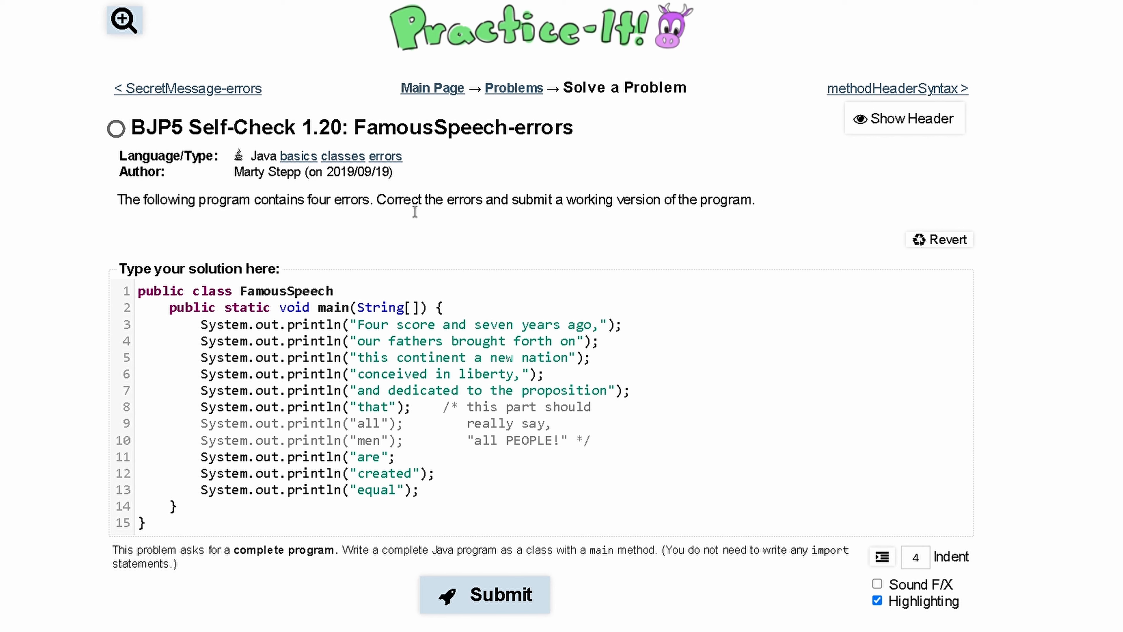
{"action": "mouse_move", "coordinate": [535, 204]}
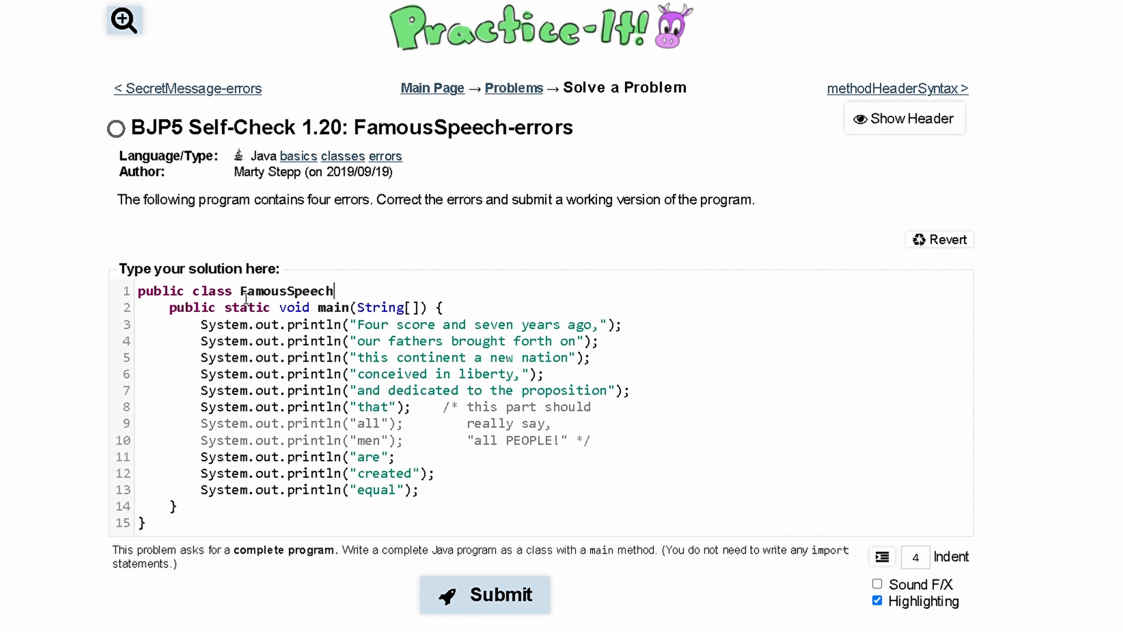
Step: Add the opening brace after FamousSpeech on the class header line
{"action": "left_click", "coordinate": [242, 291]}
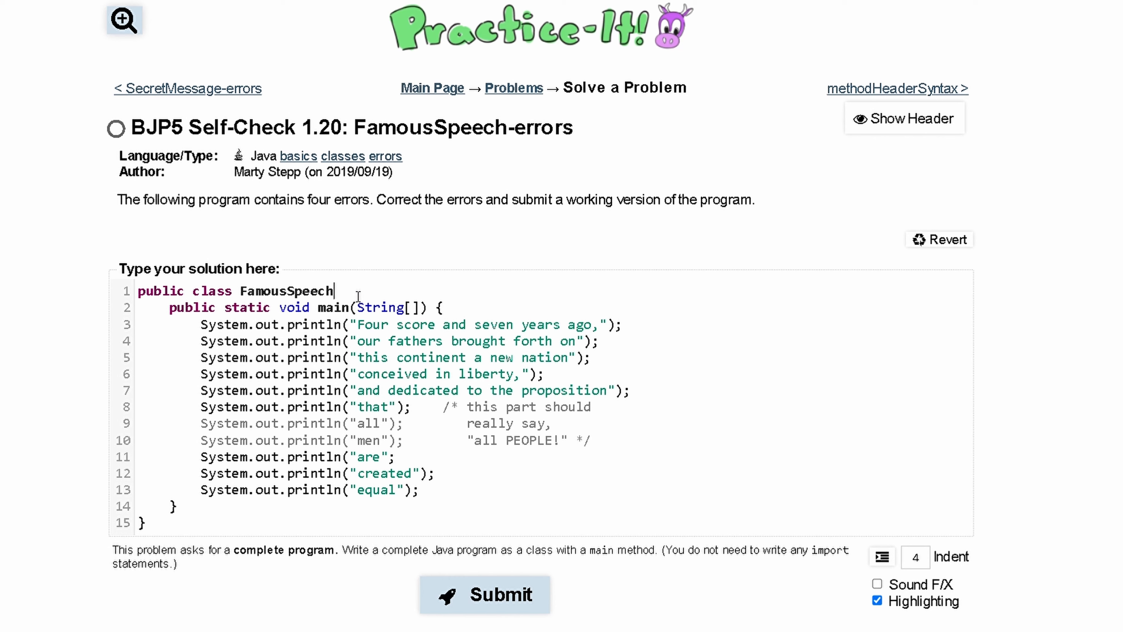
{"action": "type", "text": "{"}
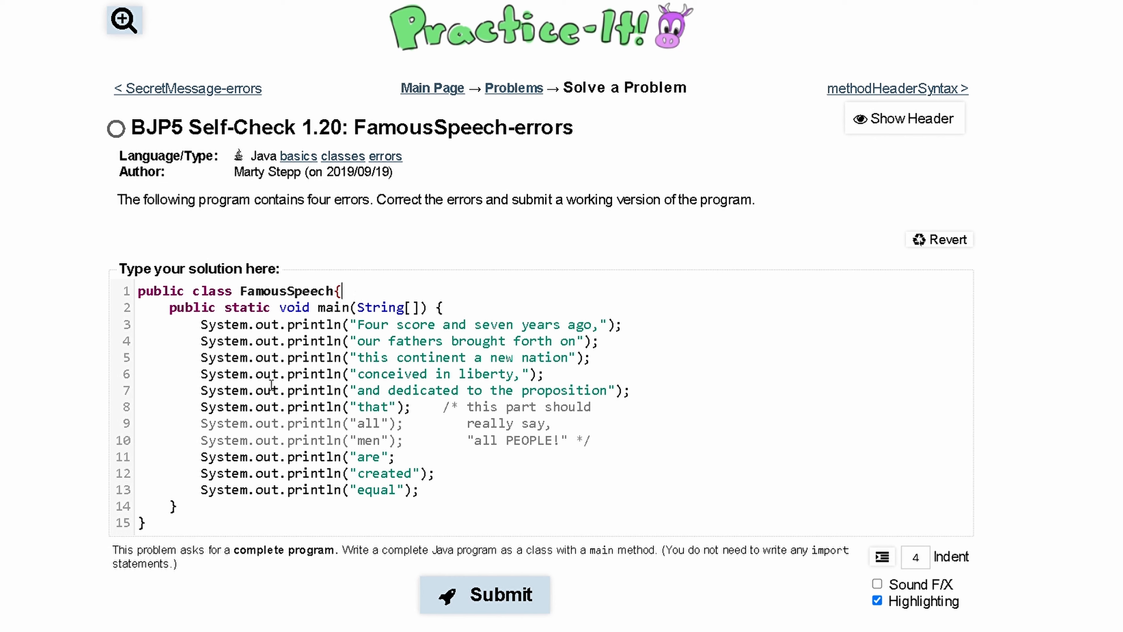
Step: Name main's parameter args after String[]
{"action": "double_click", "coordinate": [191, 307]}
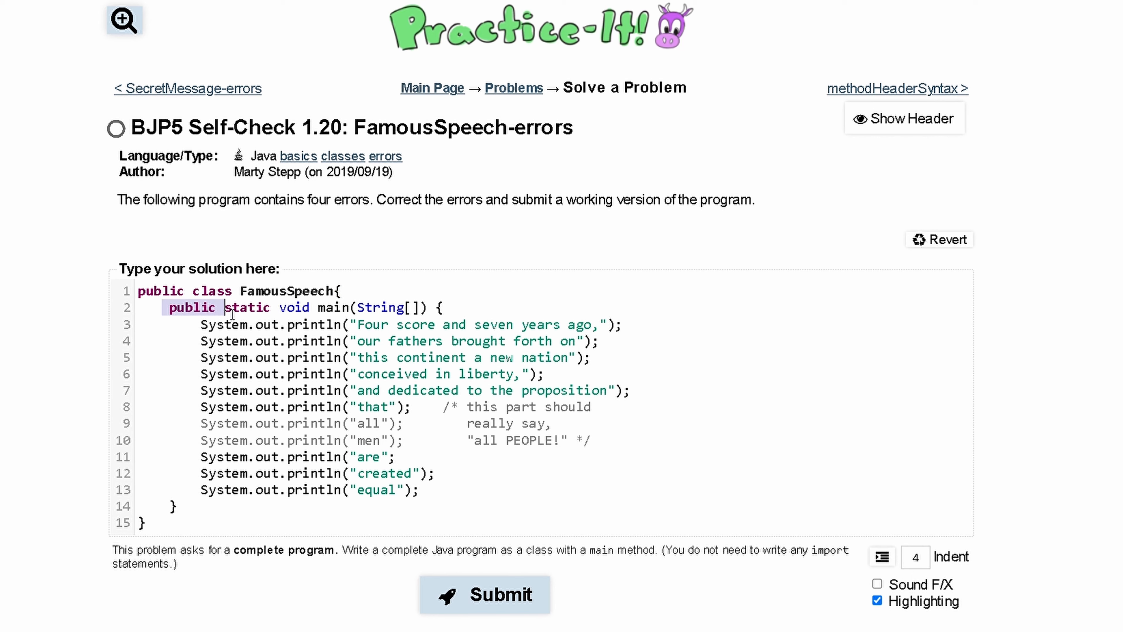
{"action": "double_click", "coordinate": [246, 307]}
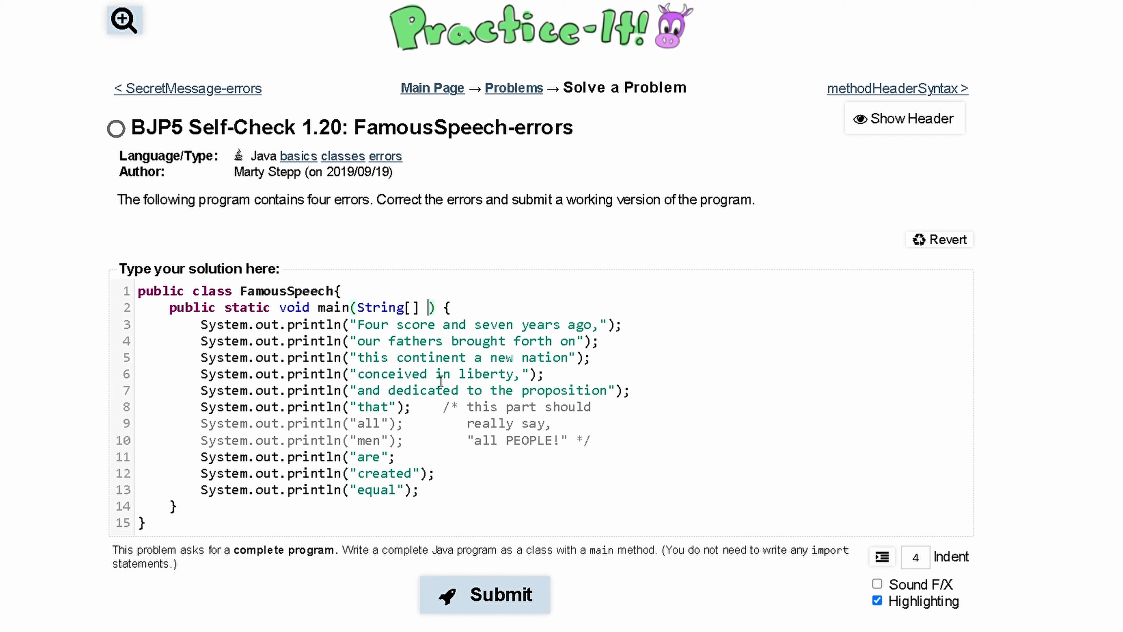
{"action": "type", "text": "args"}
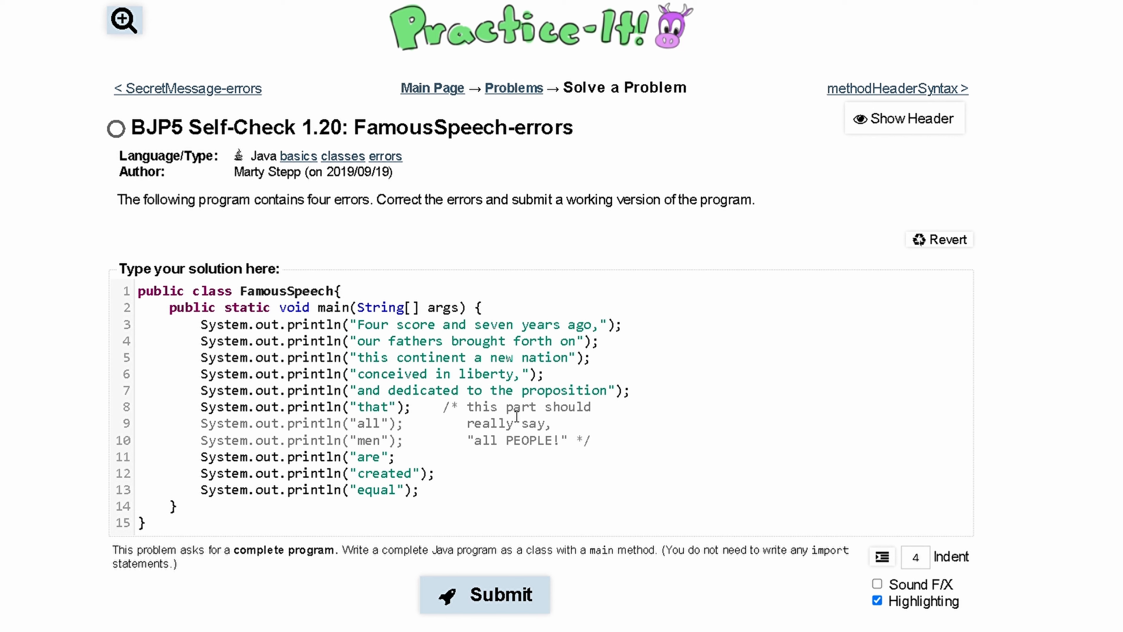
{"action": "left_click_drag", "start_coordinate": [444, 406], "coordinate": [395, 456]}
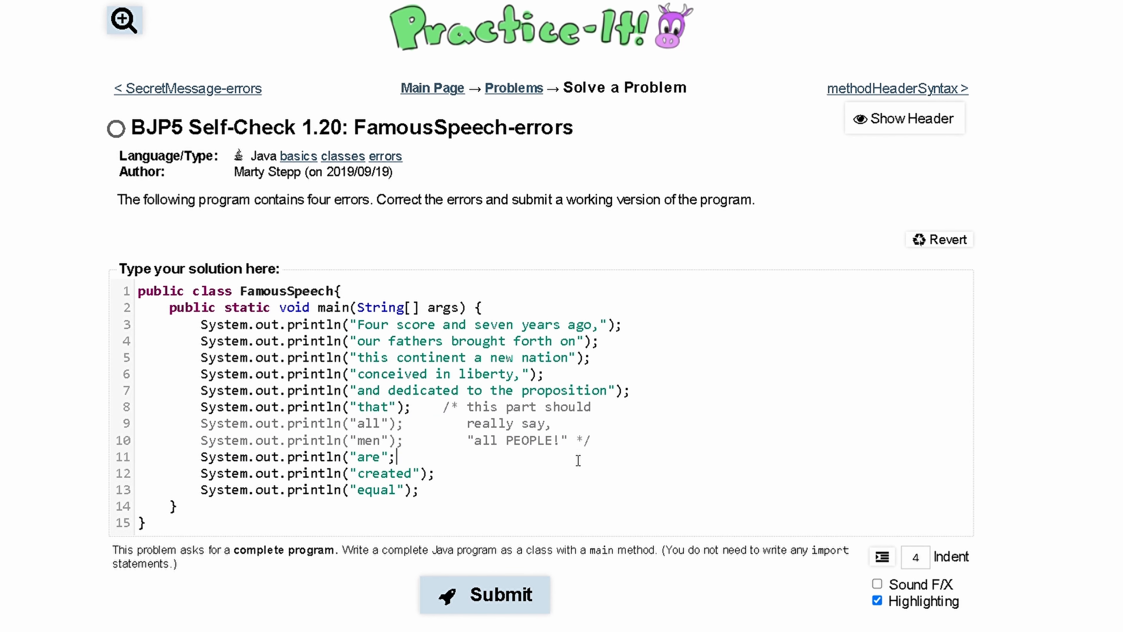
{"action": "left_click_drag", "start_coordinate": [201, 422], "coordinate": [207, 440]}
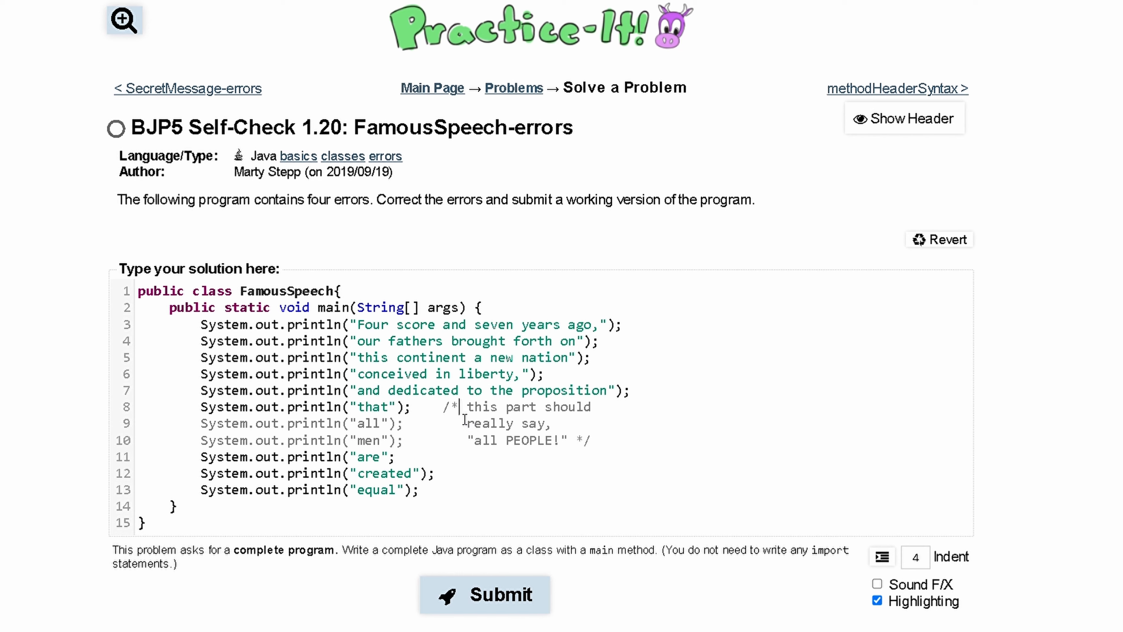
{"action": "mouse_move", "coordinate": [596, 445]}
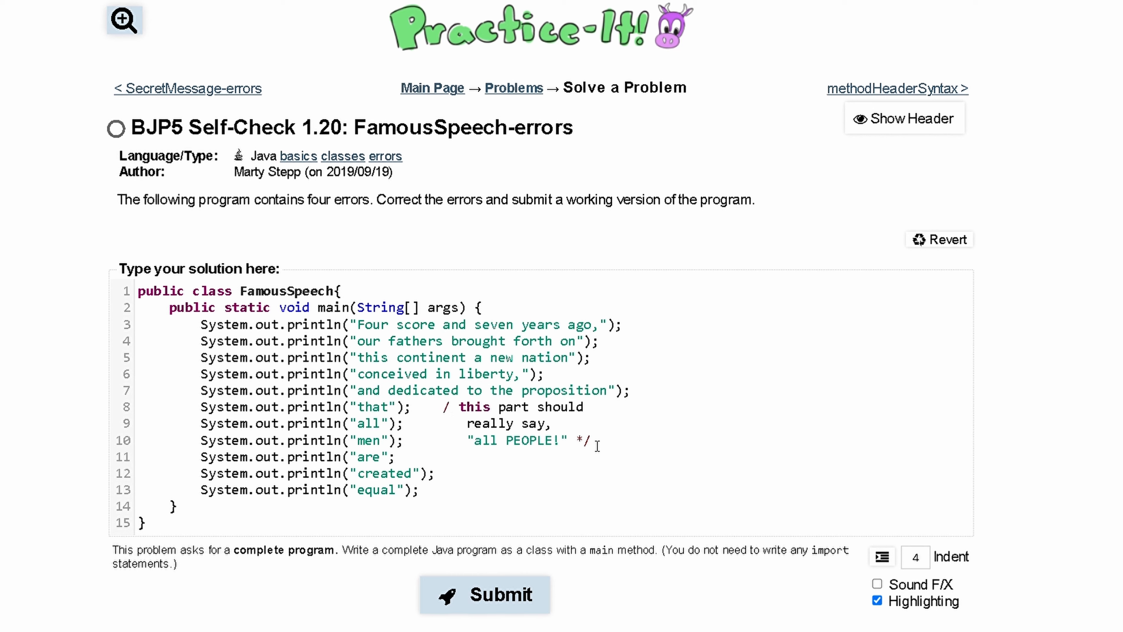
{"action": "type", "text": "*"}
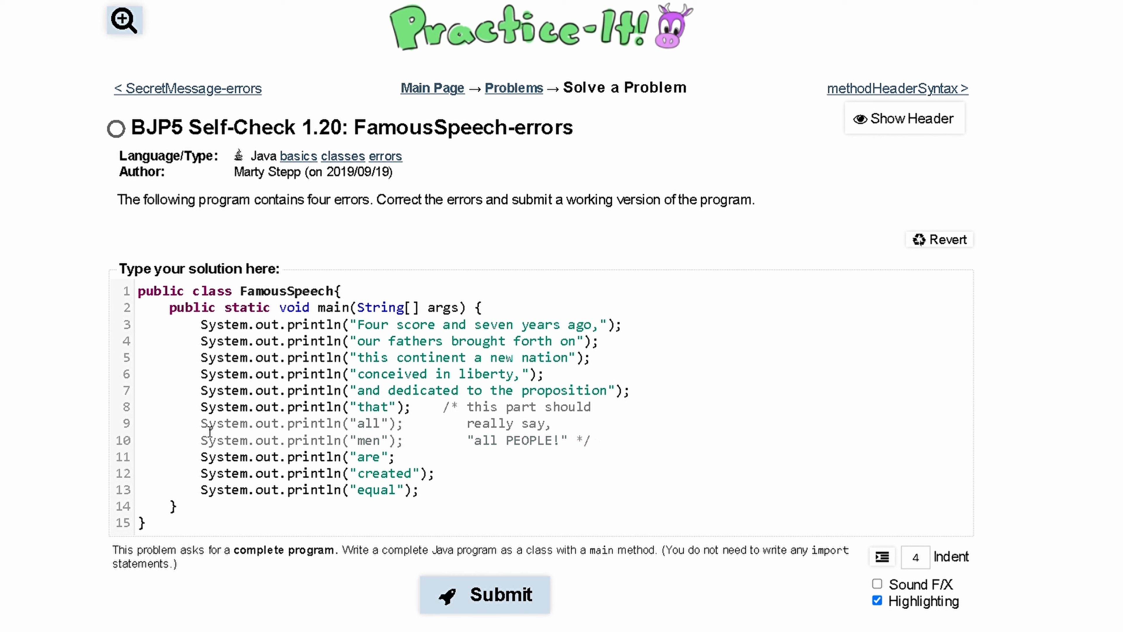
Step: Select the commented-out println("all") and println("men") lines for copying
{"action": "left_click_drag", "start_coordinate": [205, 422], "coordinate": [403, 440]}
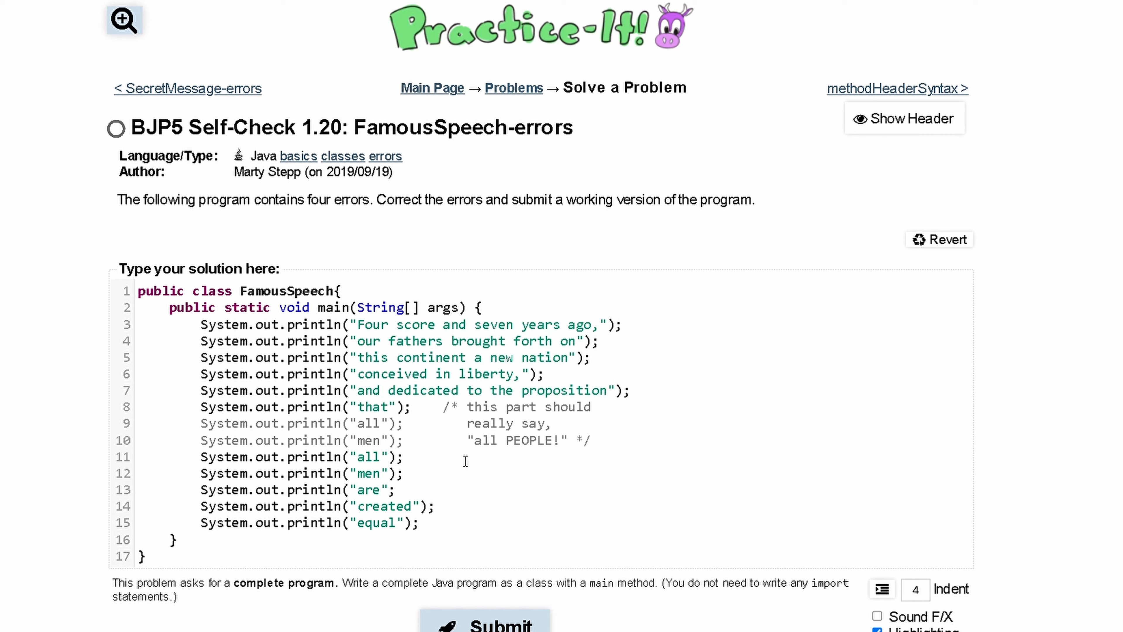
{"action": "mouse_move", "coordinate": [252, 445]}
{"action": "type", "text": ")"}
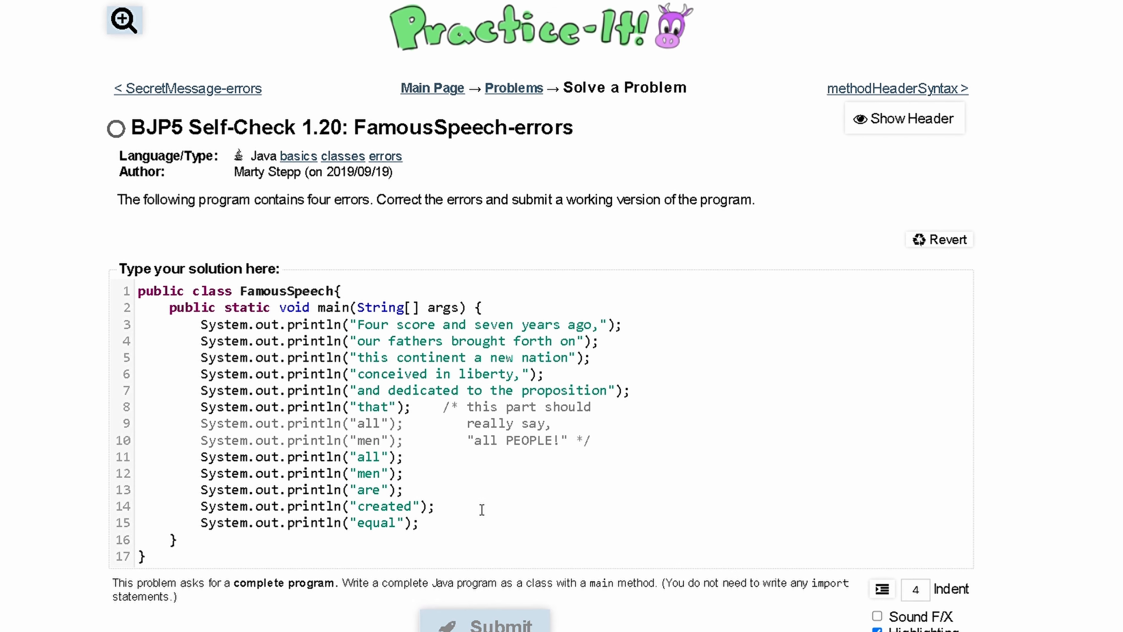
Step: Submit the corrected FamousSpeech program, passing 1 of 1 tests
{"action": "left_click", "coordinate": [485, 622]}
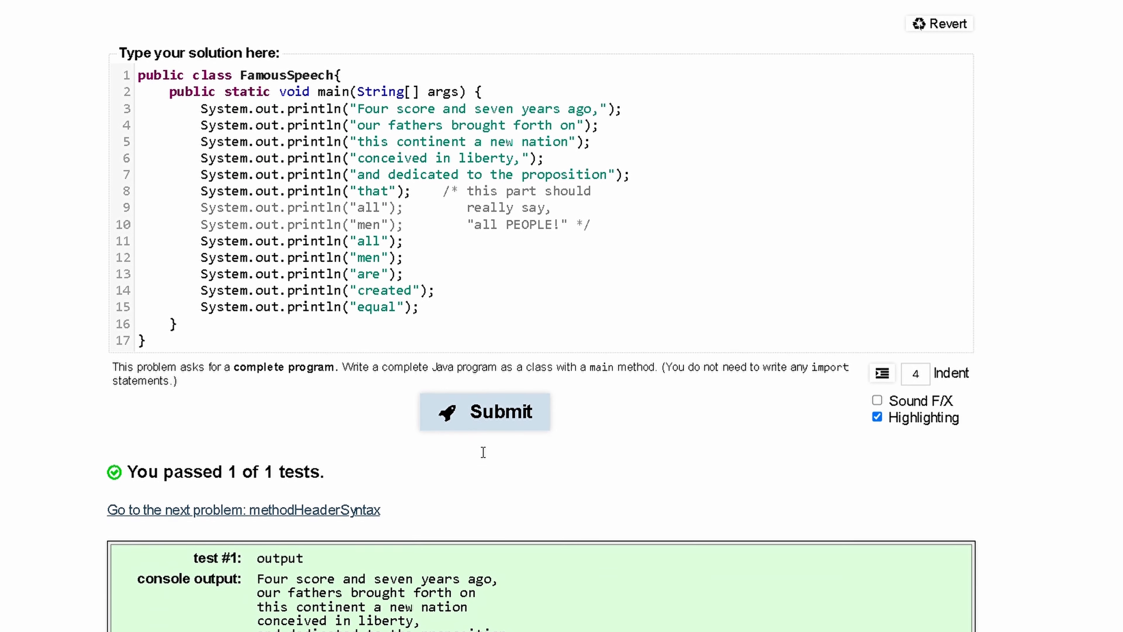